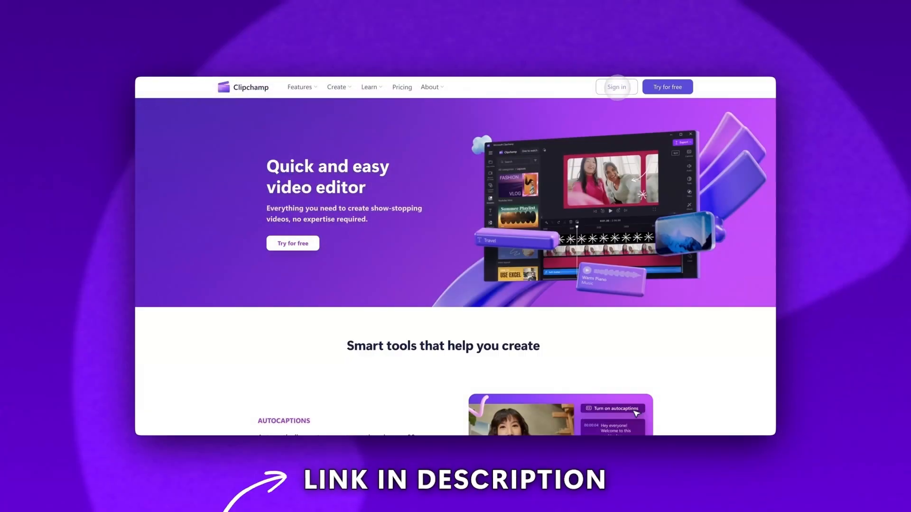
{"action": "mouse_move", "coordinate": [667, 86]}
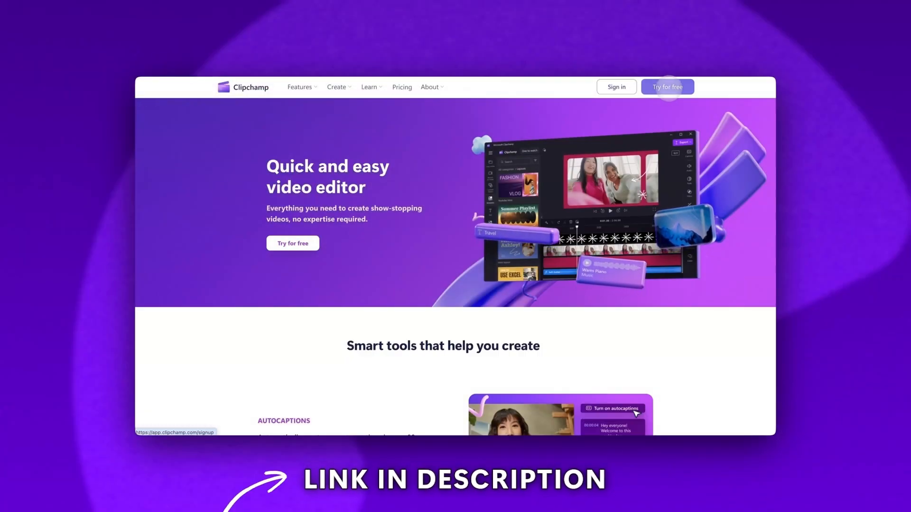
- Start a free blank video project named 'Happy Birthday video'
{"action": "left_click", "coordinate": [667, 87]}
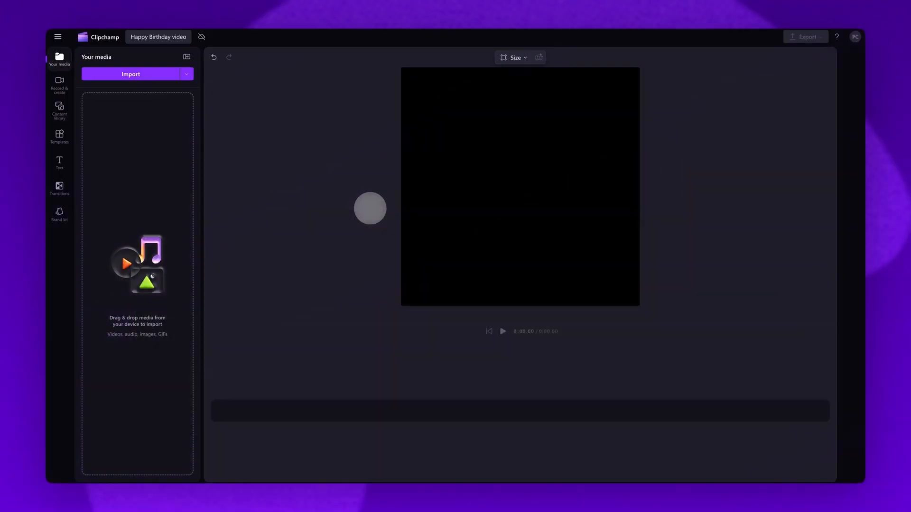
- Search templates for 'happy birthday' and browse the 27 results
{"action": "left_click", "coordinate": [59, 137]}
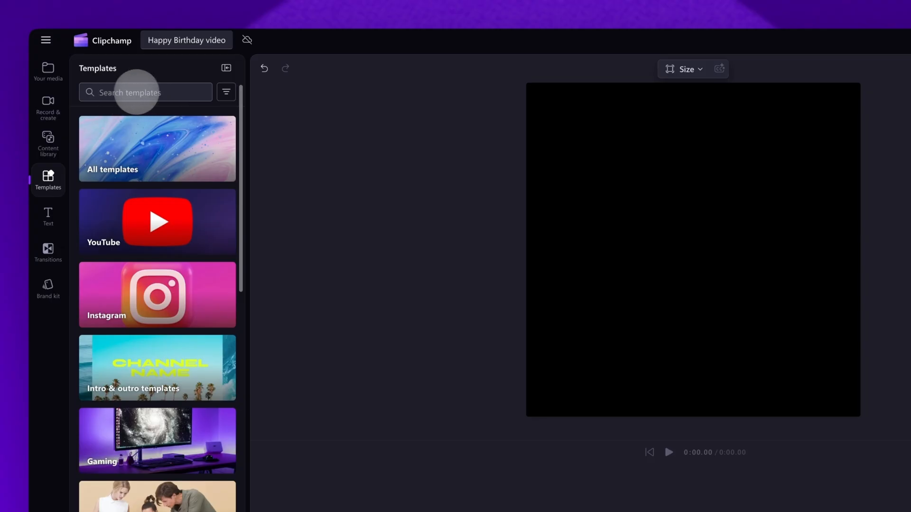
{"action": "type", "text": "happy birthday"}
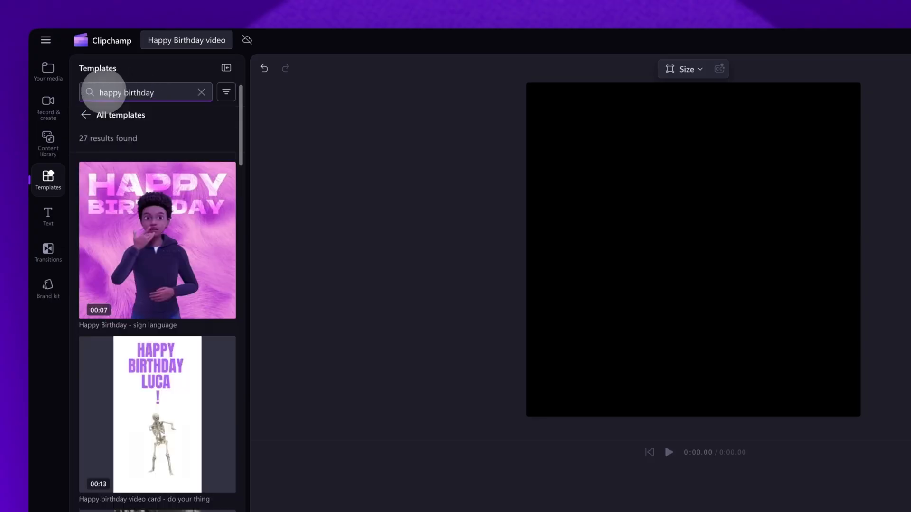
{"action": "scroll", "scroll_direction": "down", "scroll_amount": 3}
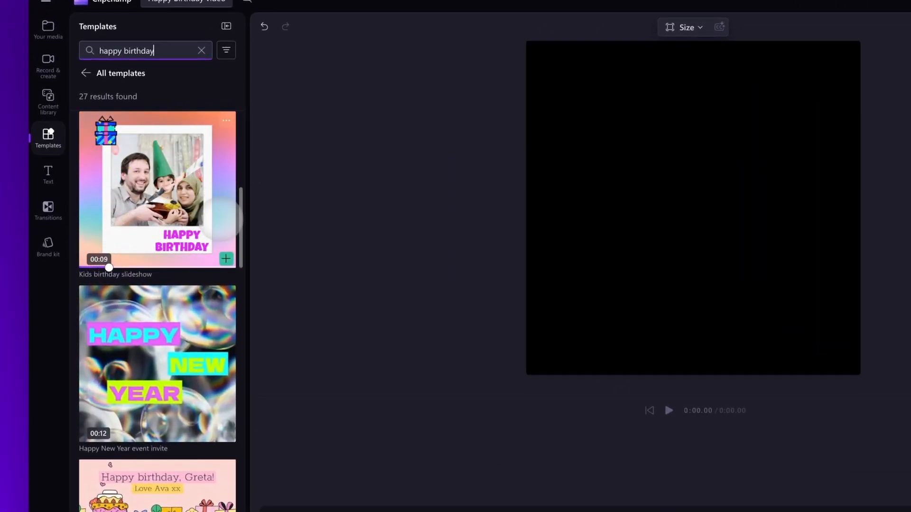
- Apply the Kids birthday slideshow template and show the project's media
{"action": "left_click", "coordinate": [226, 259]}
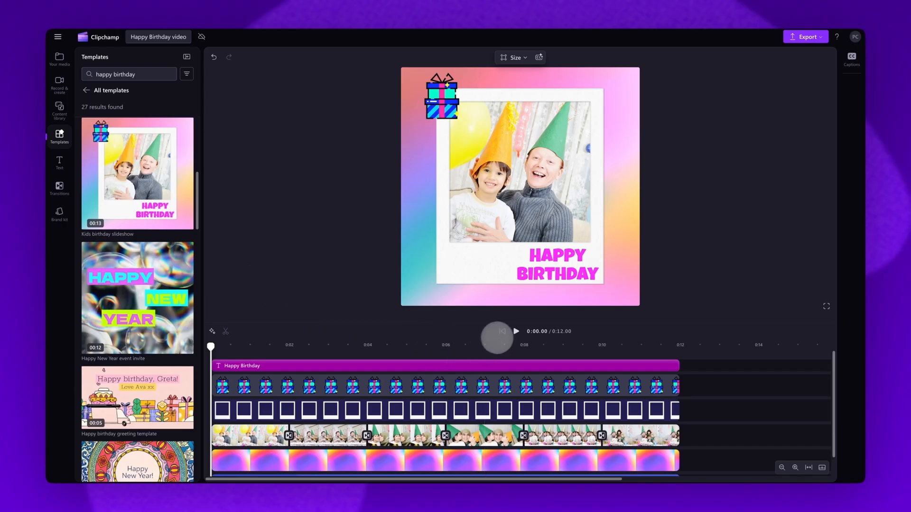
{"action": "left_click", "coordinate": [515, 331]}
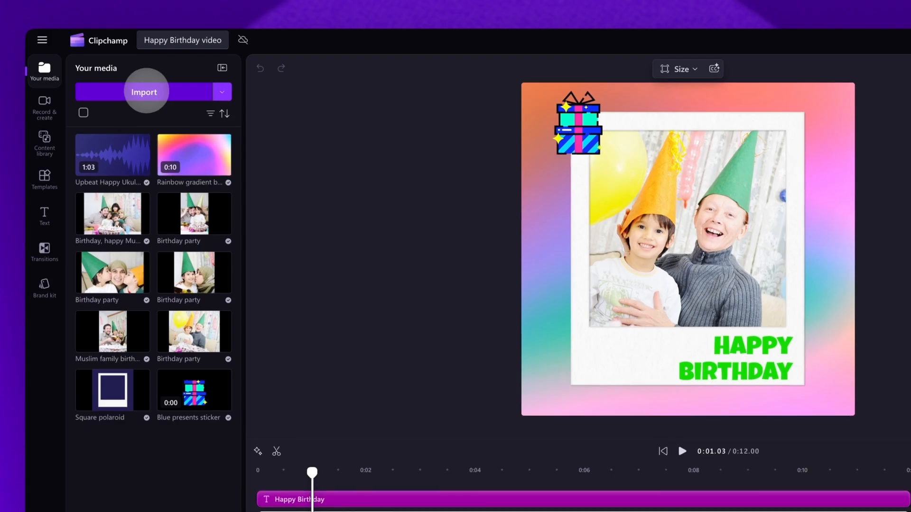
- Import all six photos from the Tutorial folder into the media library
{"action": "left_click", "coordinate": [143, 91]}
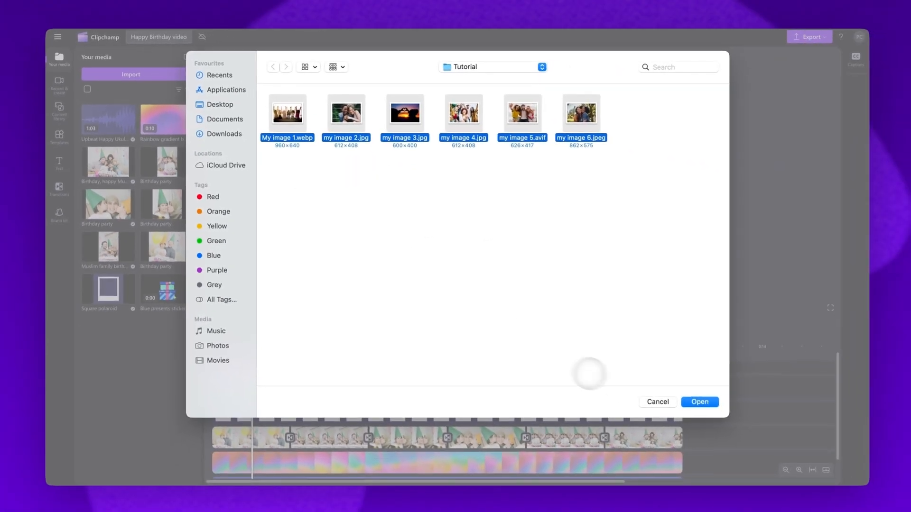
{"action": "left_click", "coordinate": [699, 402]}
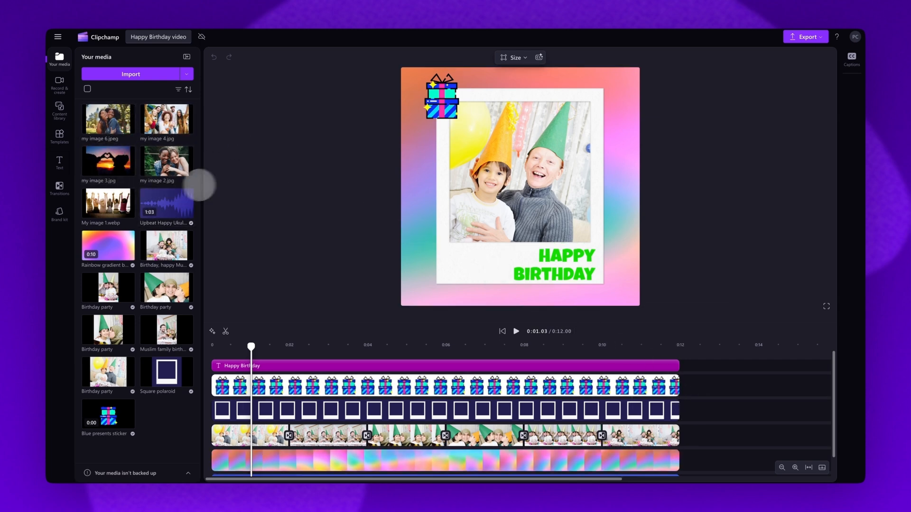
{"action": "mouse_move", "coordinate": [108, 119]}
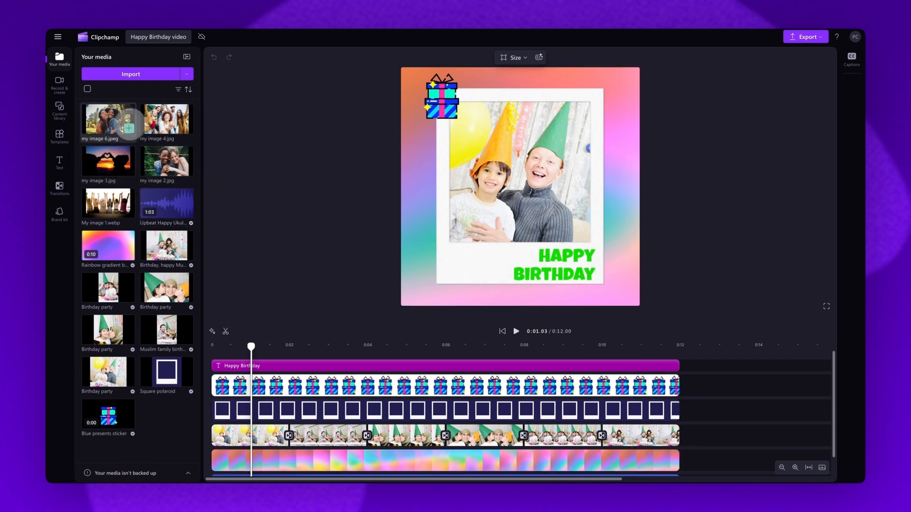
- Drag the imported photos onto the slideshow track, replacing the template pictures
{"action": "left_click_drag", "start_coordinate": [108, 119], "coordinate": [210, 143]}
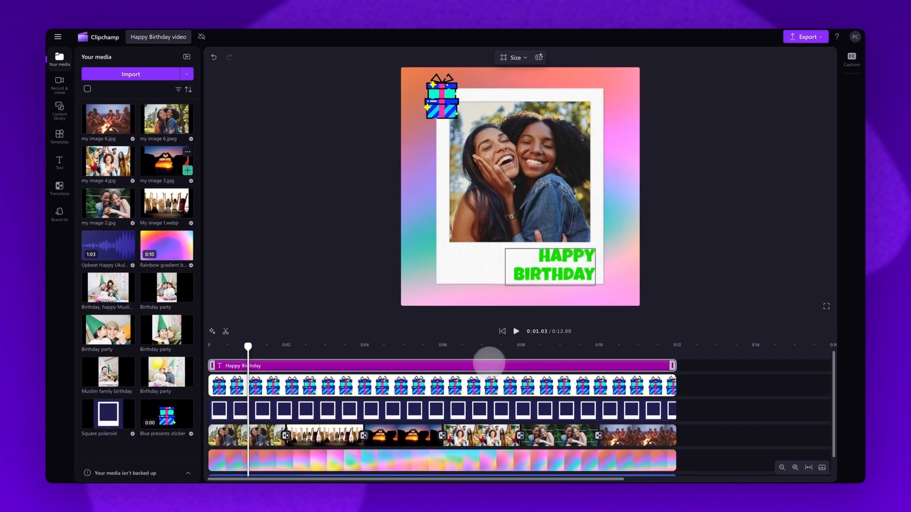
{"action": "mouse_move", "coordinate": [558, 366]}
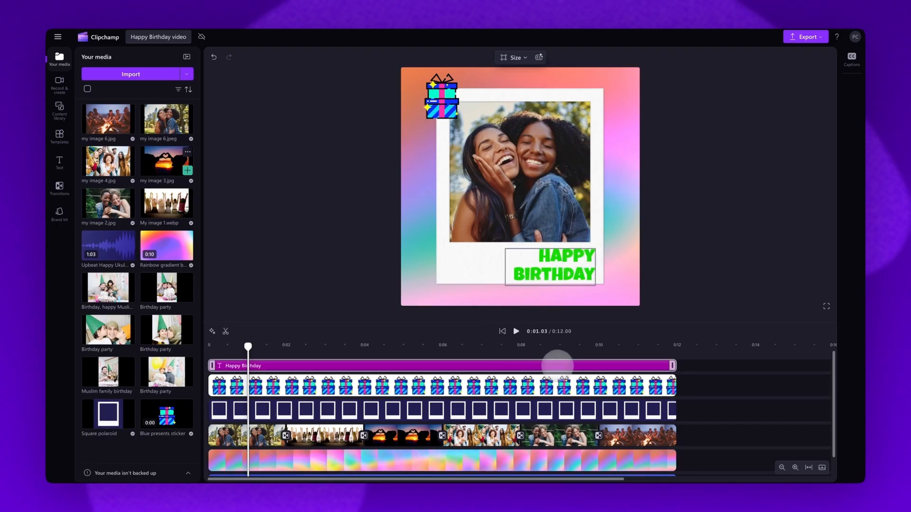
- Edit the HAPPY BIRTHDAY caption to add SARAH at the end
{"action": "left_click", "coordinate": [550, 264]}
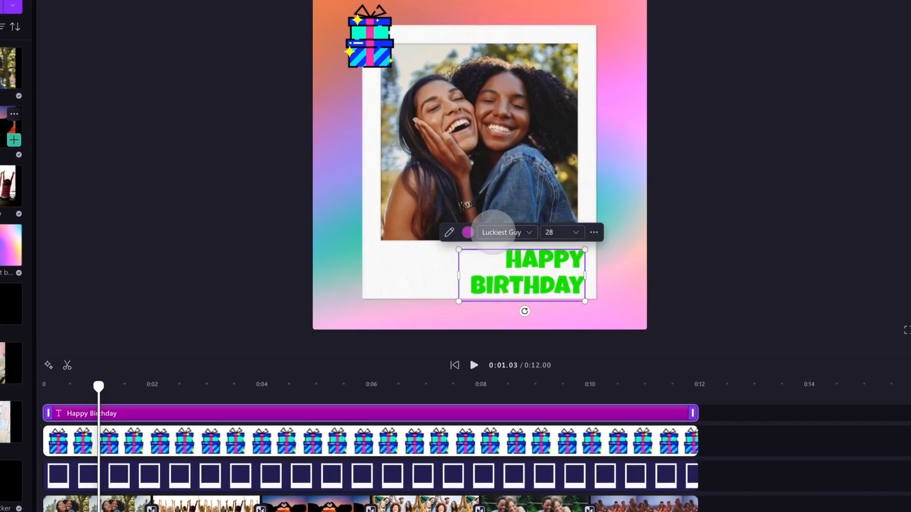
{"action": "mouse_move", "coordinate": [448, 232]}
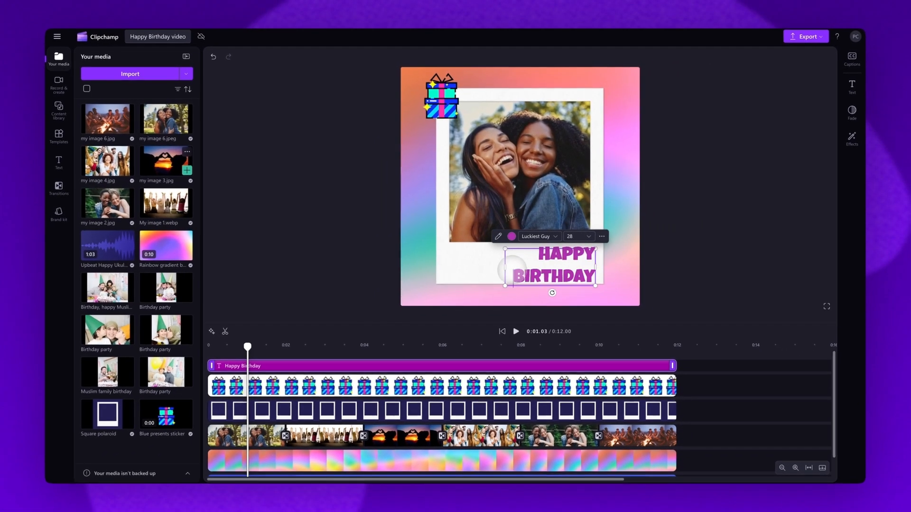
{"action": "type", "text": "SARAH"}
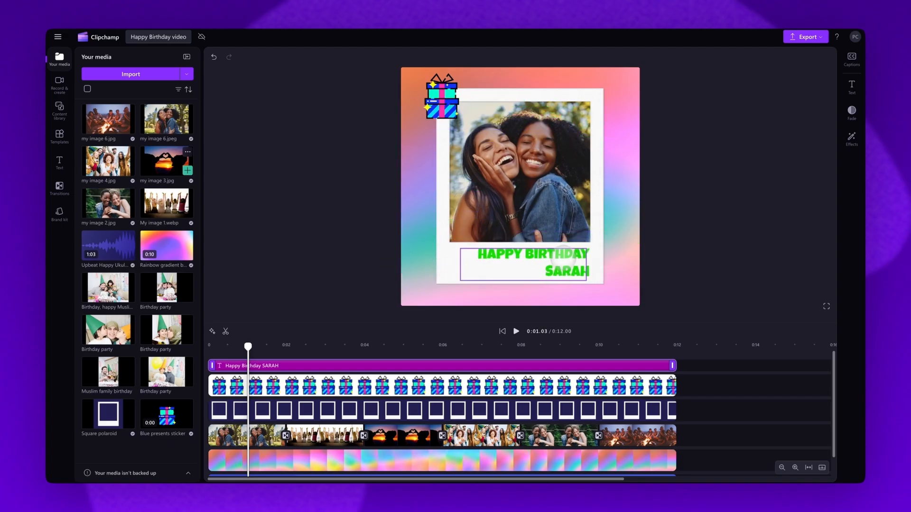
- Check the name caption, then export the video as MP4 at a chosen quality
{"action": "left_click", "coordinate": [528, 262]}
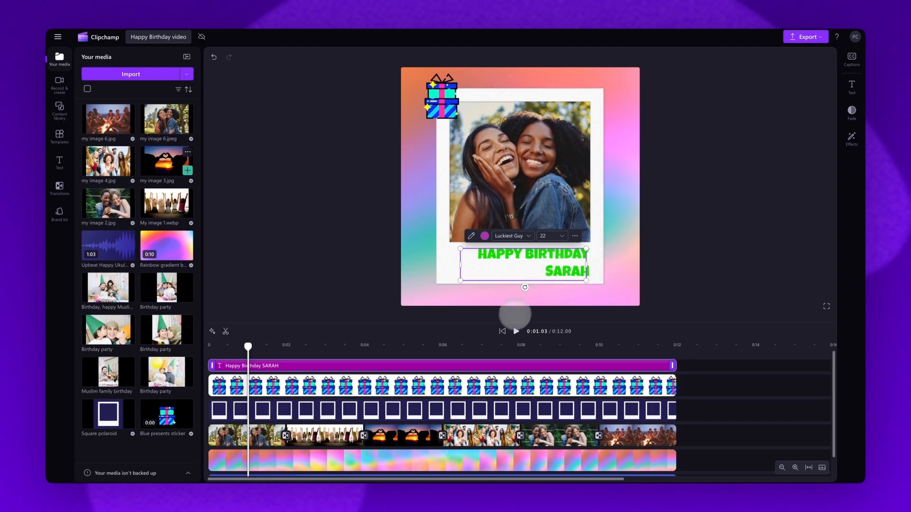
{"action": "left_click", "coordinate": [515, 331]}
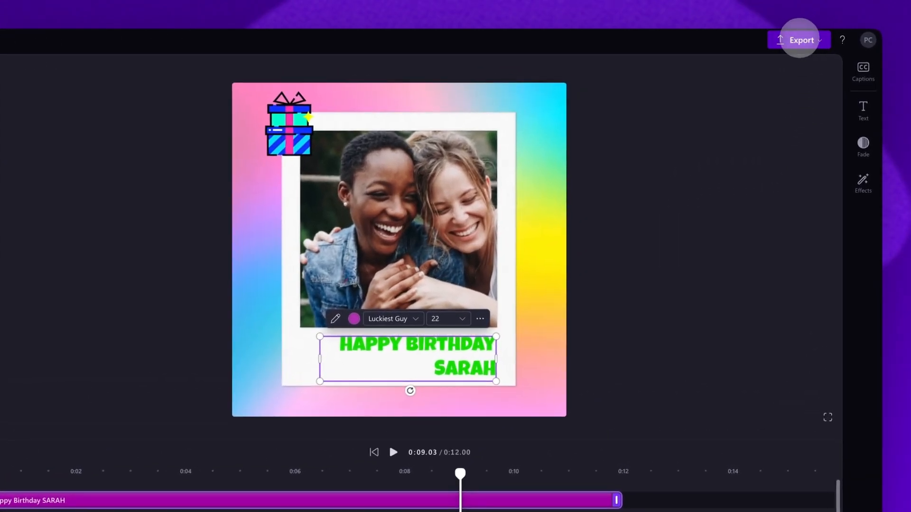
{"action": "left_click", "coordinate": [799, 40]}
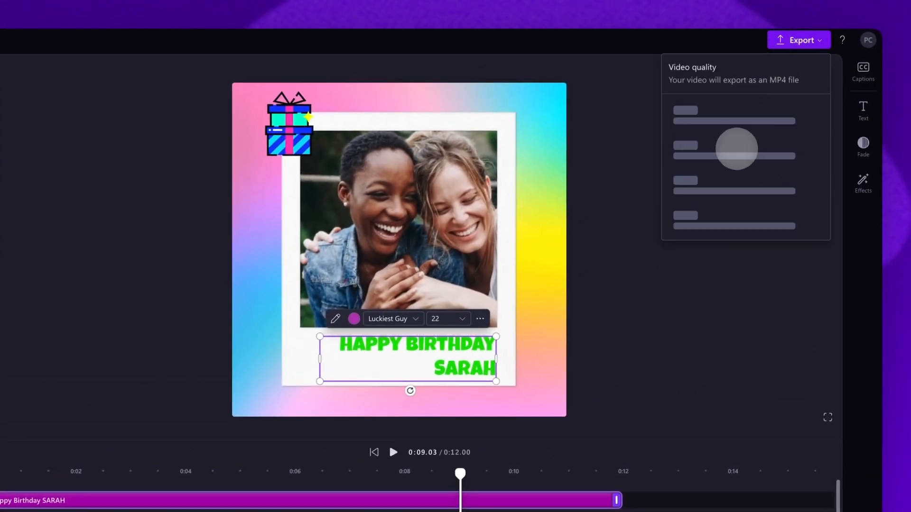
{"action": "left_click", "coordinate": [798, 40]}
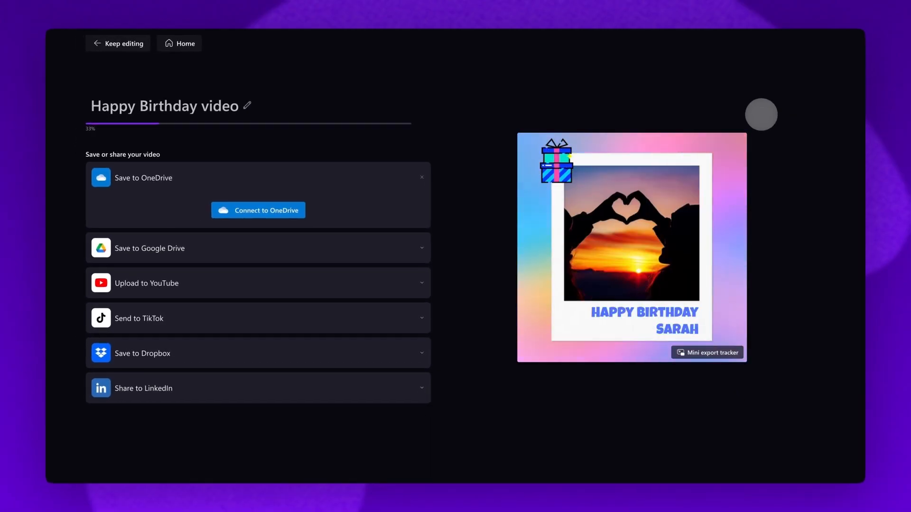